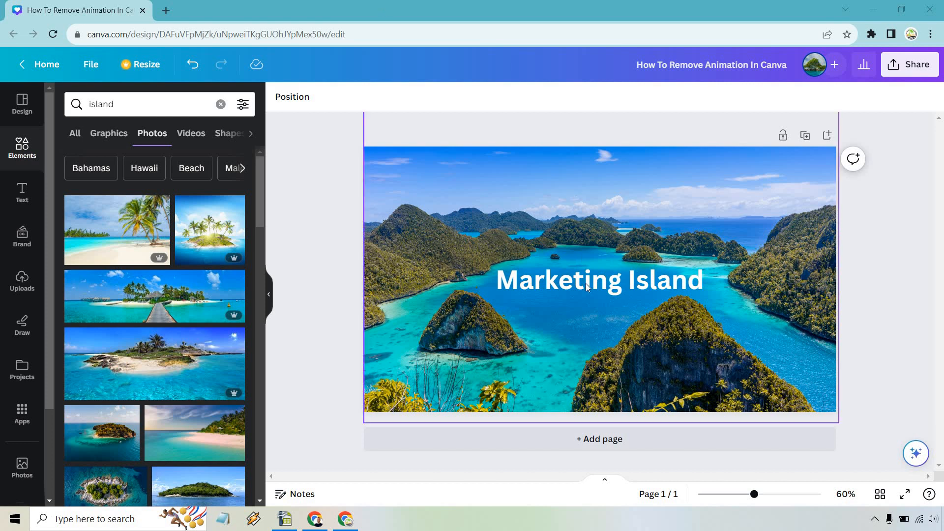
Step: Select the Marketing Island heading and show its text animation options
left_click(599, 280)
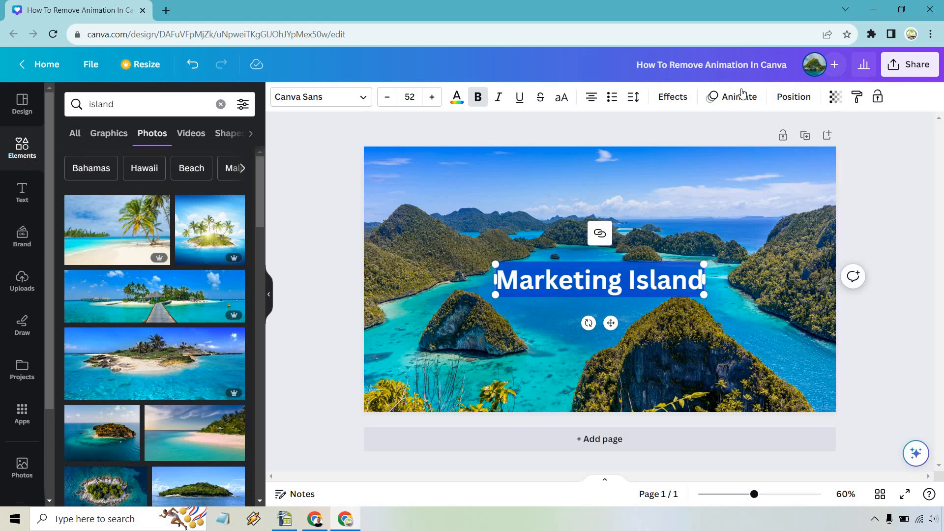
left_click(732, 97)
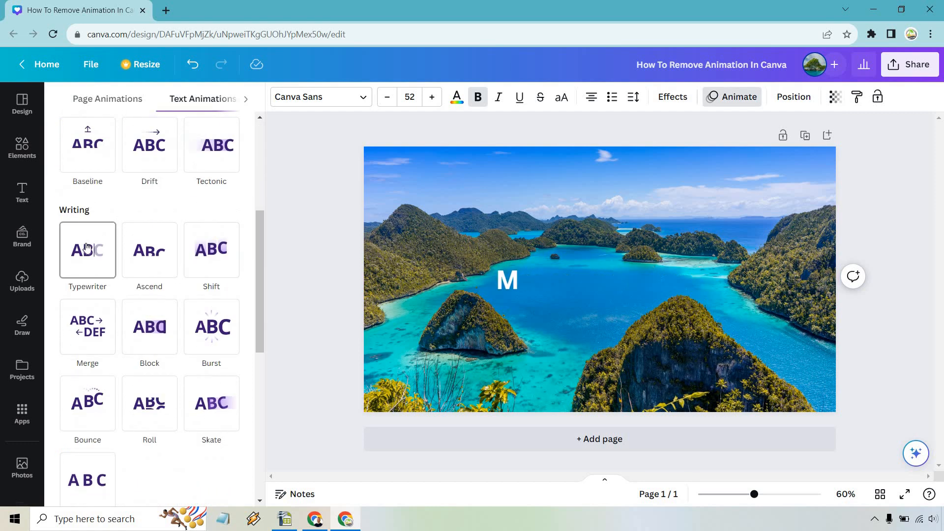
Step: Apply the Typewriter animation from the Writing group to the heading
left_click(87, 250)
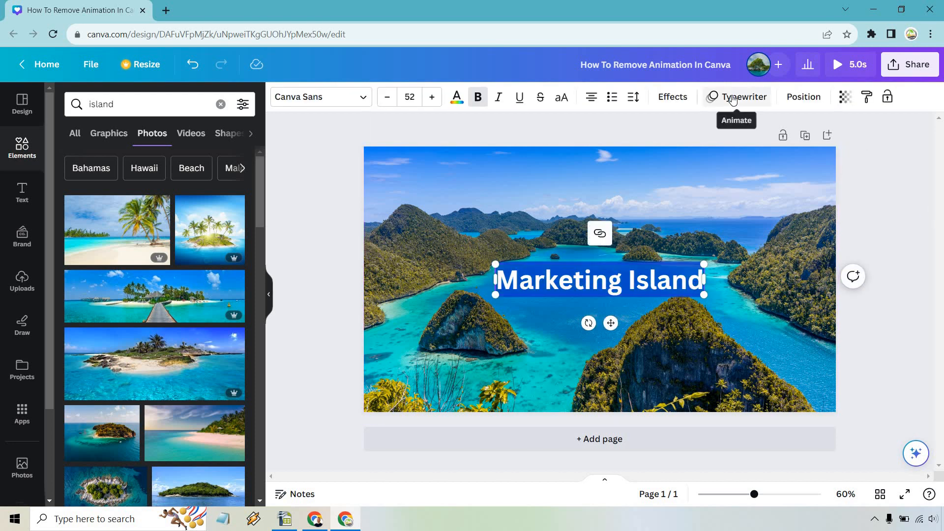
Step: Reopen the Typewriter-animated heading's options so Remove animation is available
left_click(743, 97)
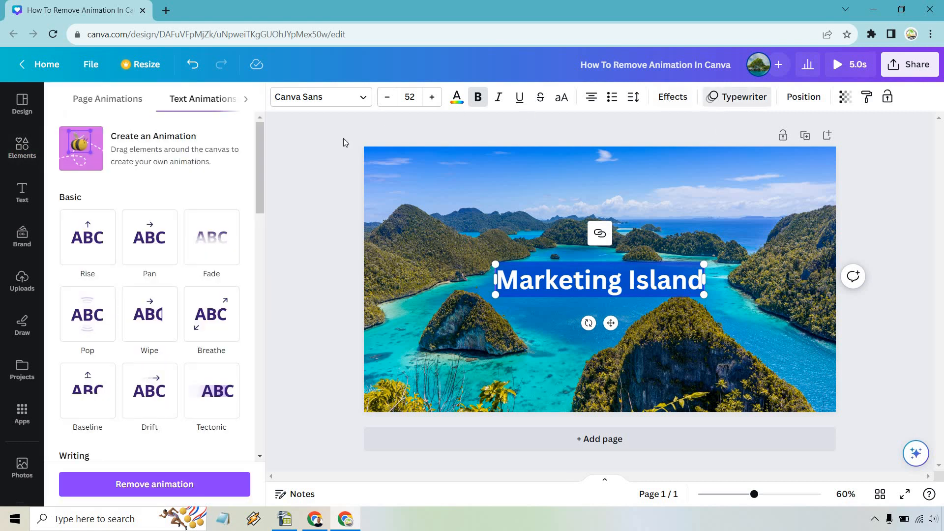
mouse_move(154, 484)
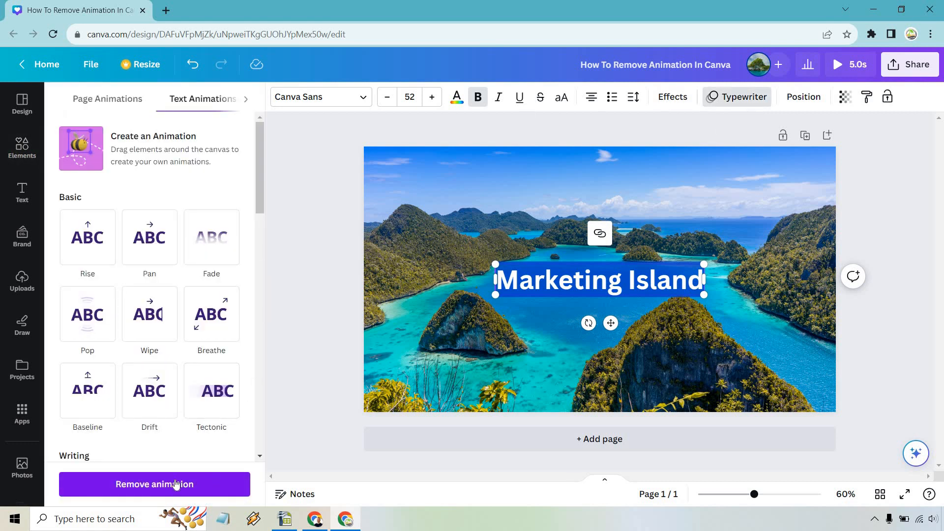
mouse_move(190, 484)
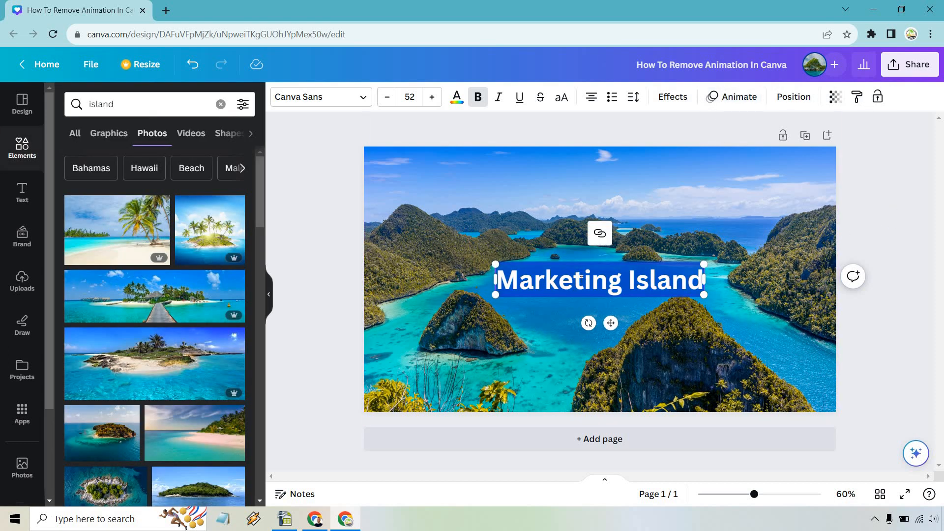
Step: Apply the Scrapbook animation from the Exaggerate group to the Marketing Island heading
left_click(739, 97)
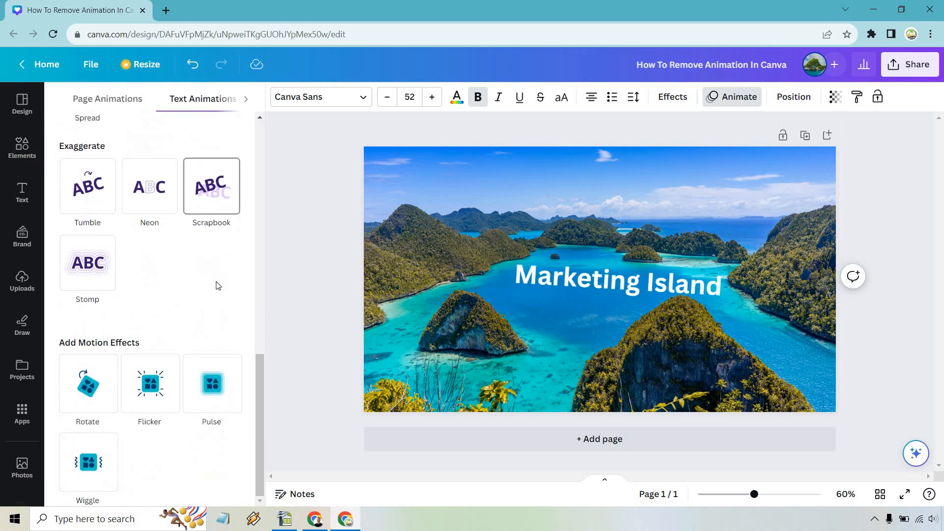
scroll("up", 3)
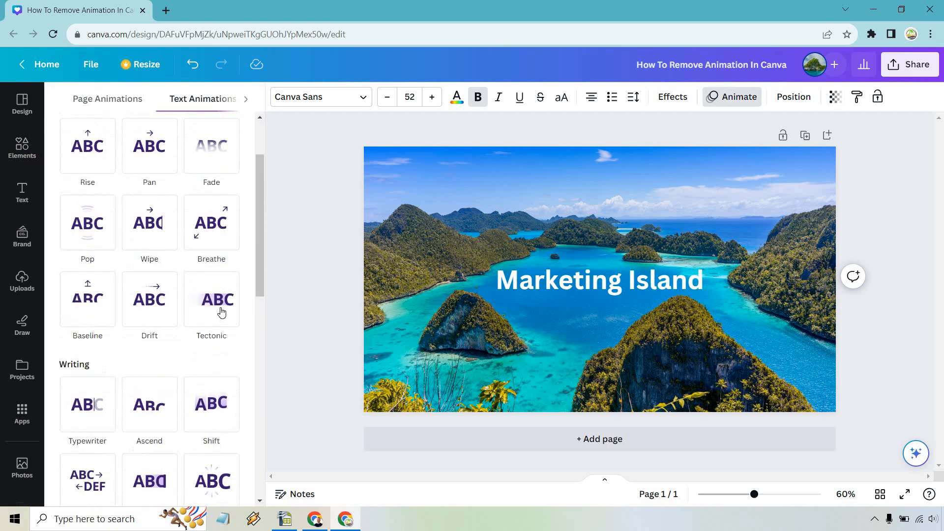
left_click(87, 343)
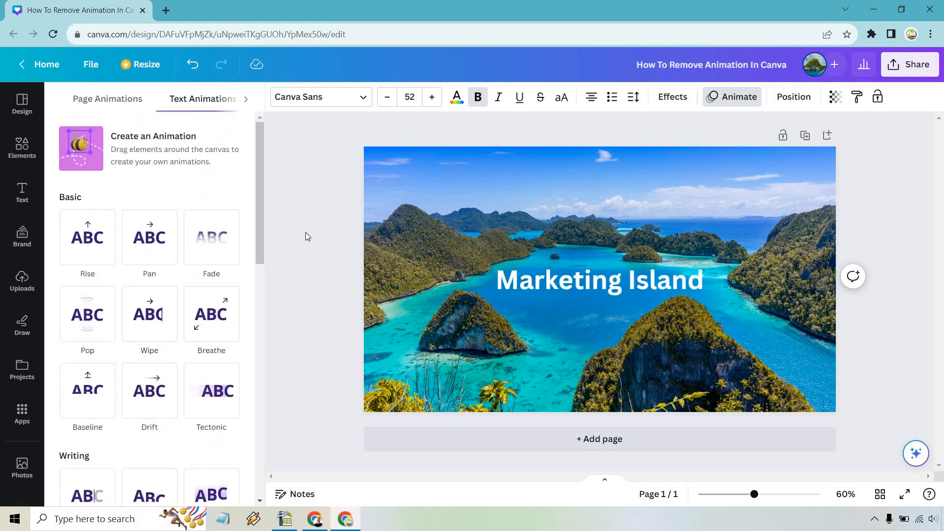
mouse_move(296, 237)
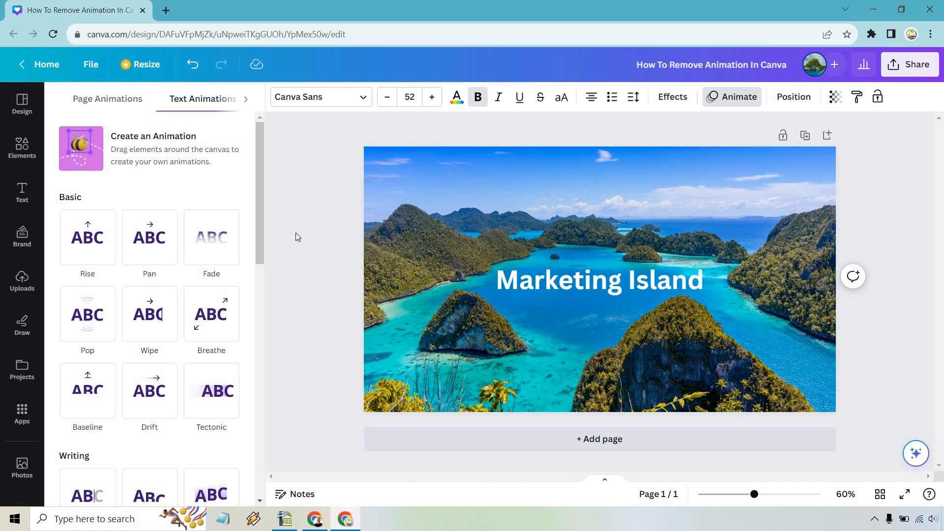
left_click(212, 335)
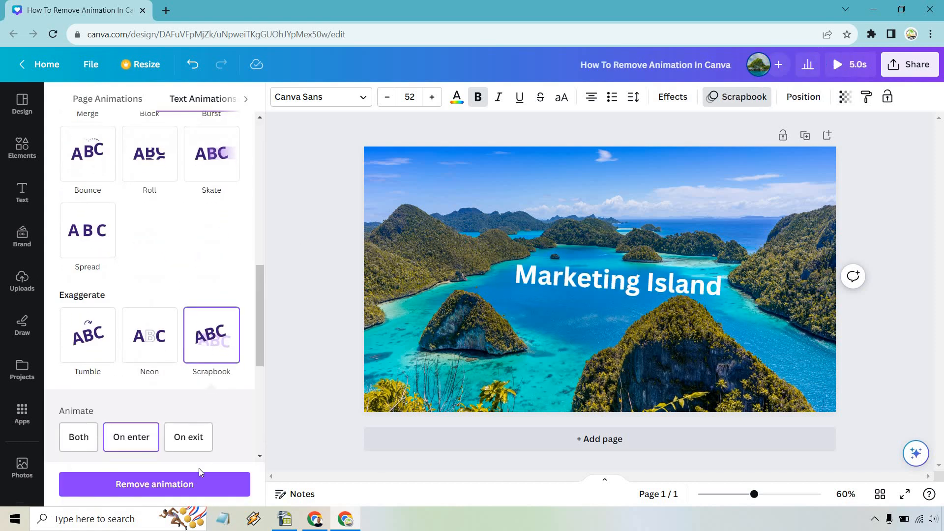
left_click(599, 281)
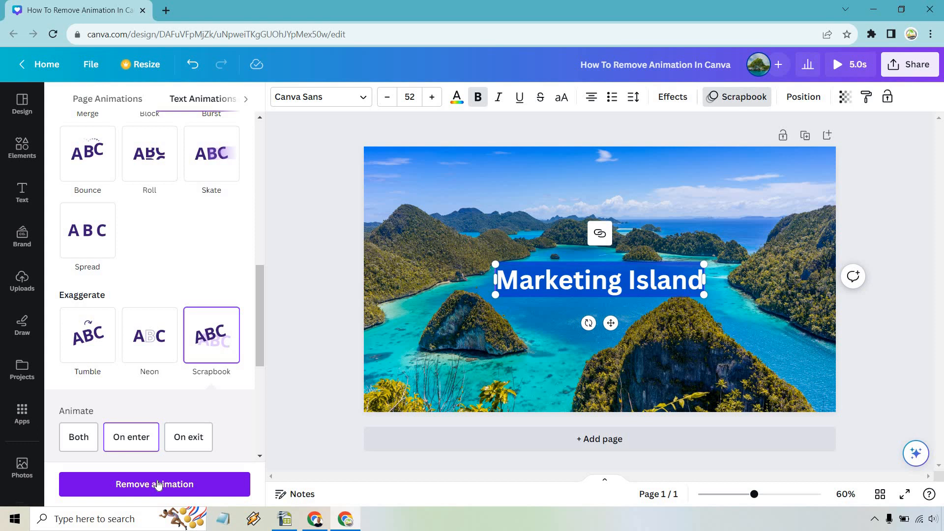
mouse_move(312, 273)
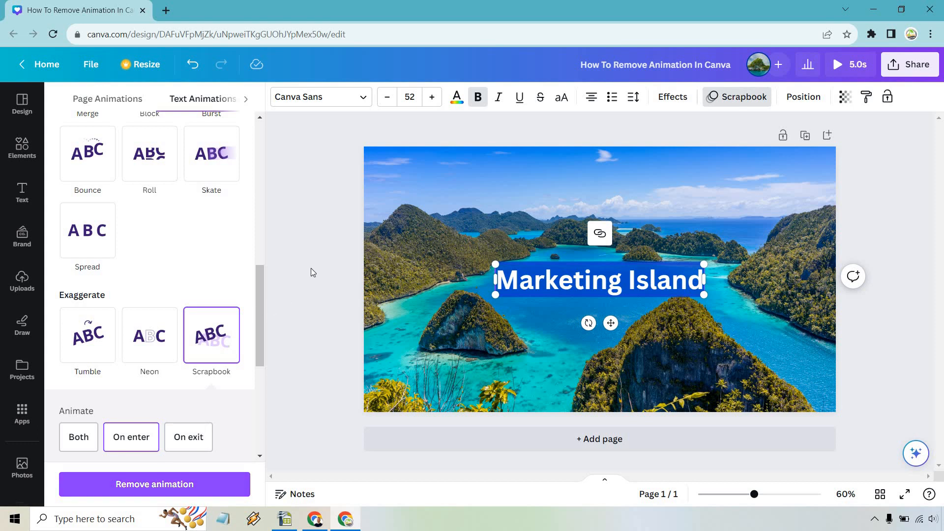